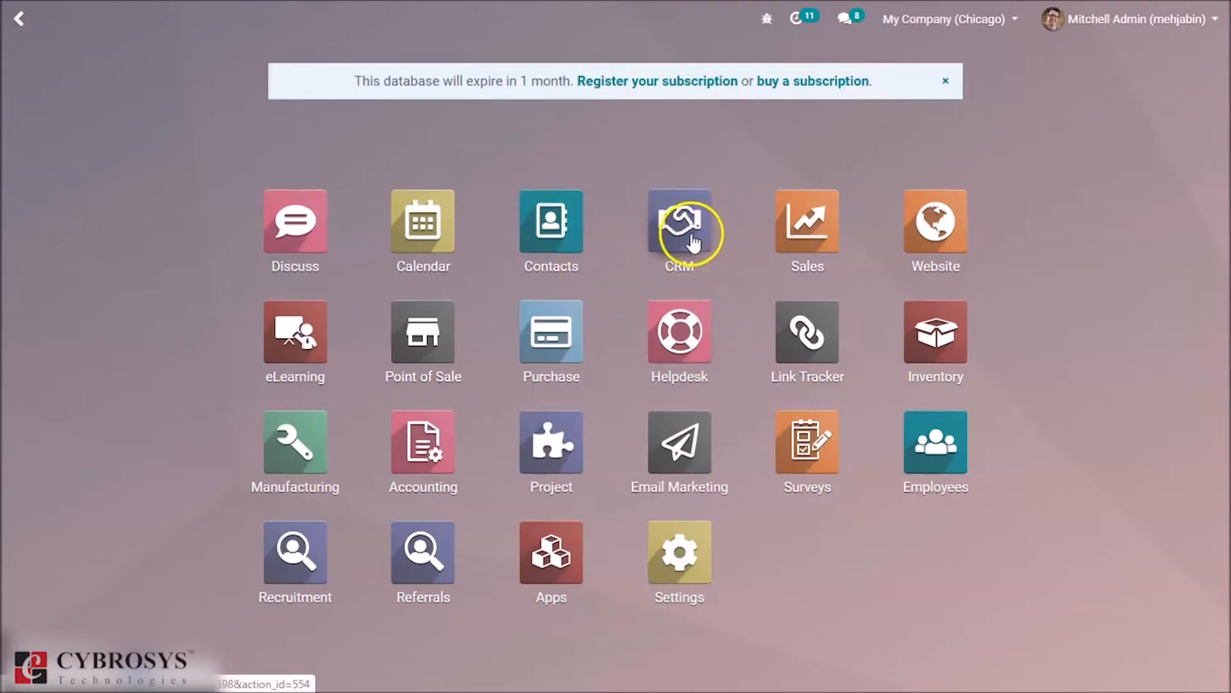
Step: Show the planned activities of the 'Quote for 150 carpets' lead in the CRM pipeline
click(680, 222)
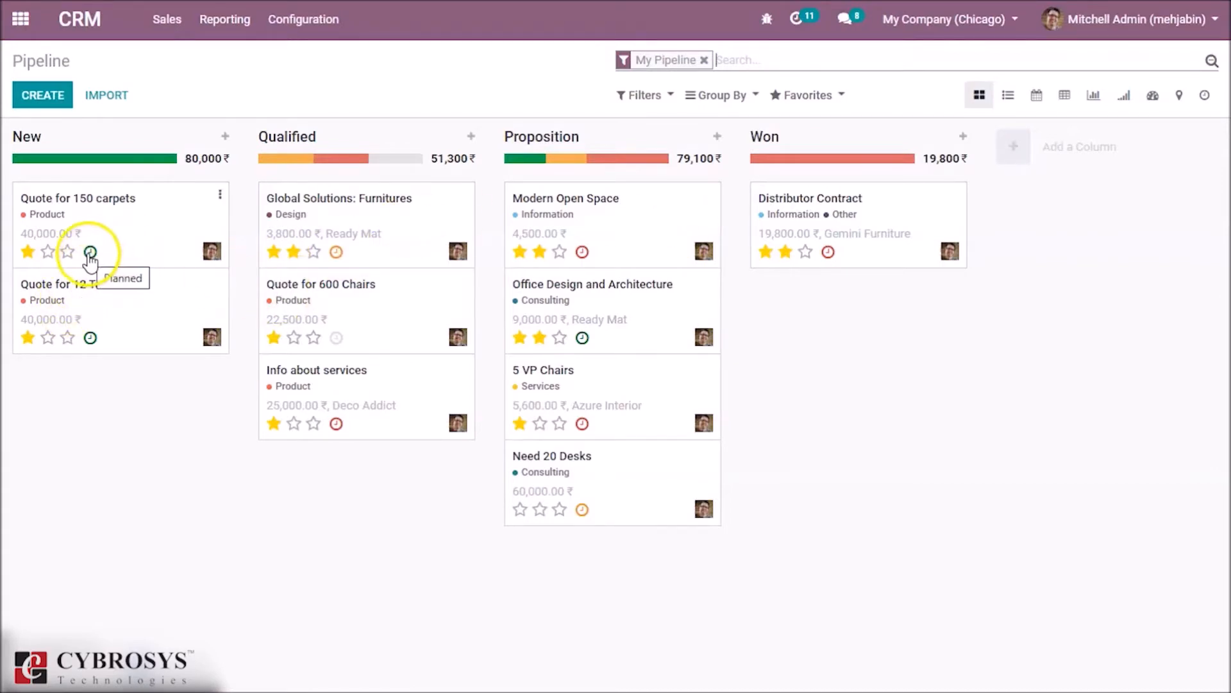
click(90, 252)
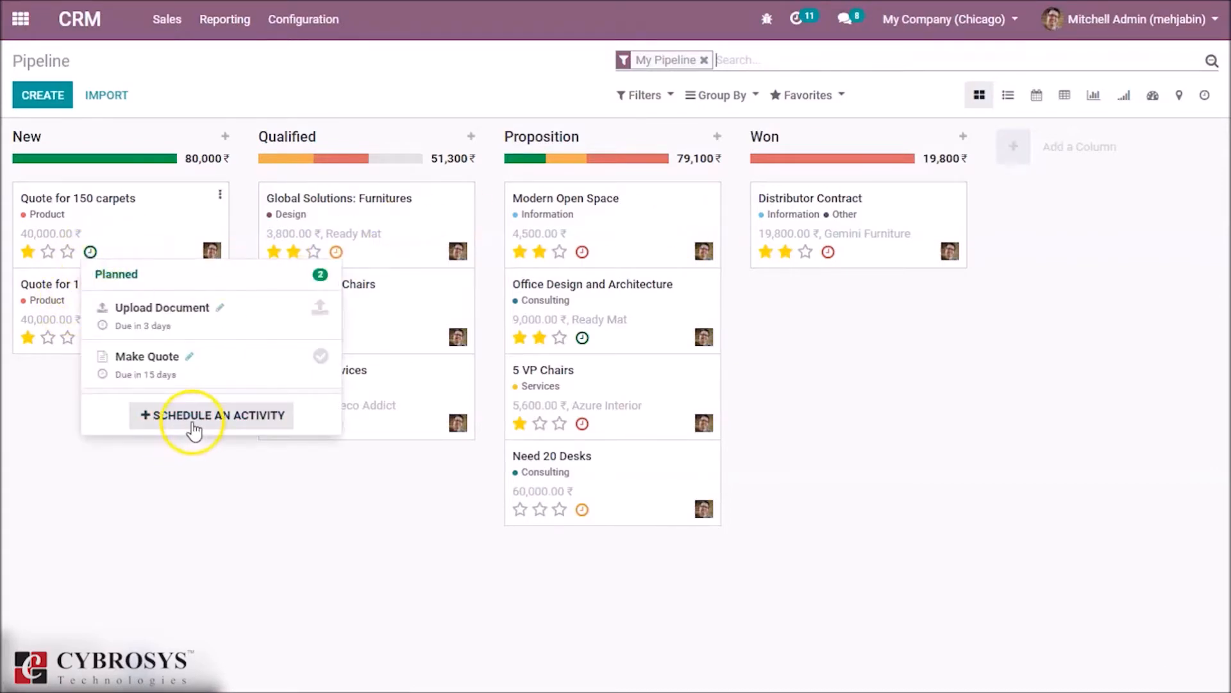
Step: Start a new activity for the lead, choosing Meeting then settling on Call as its type
click(212, 415)
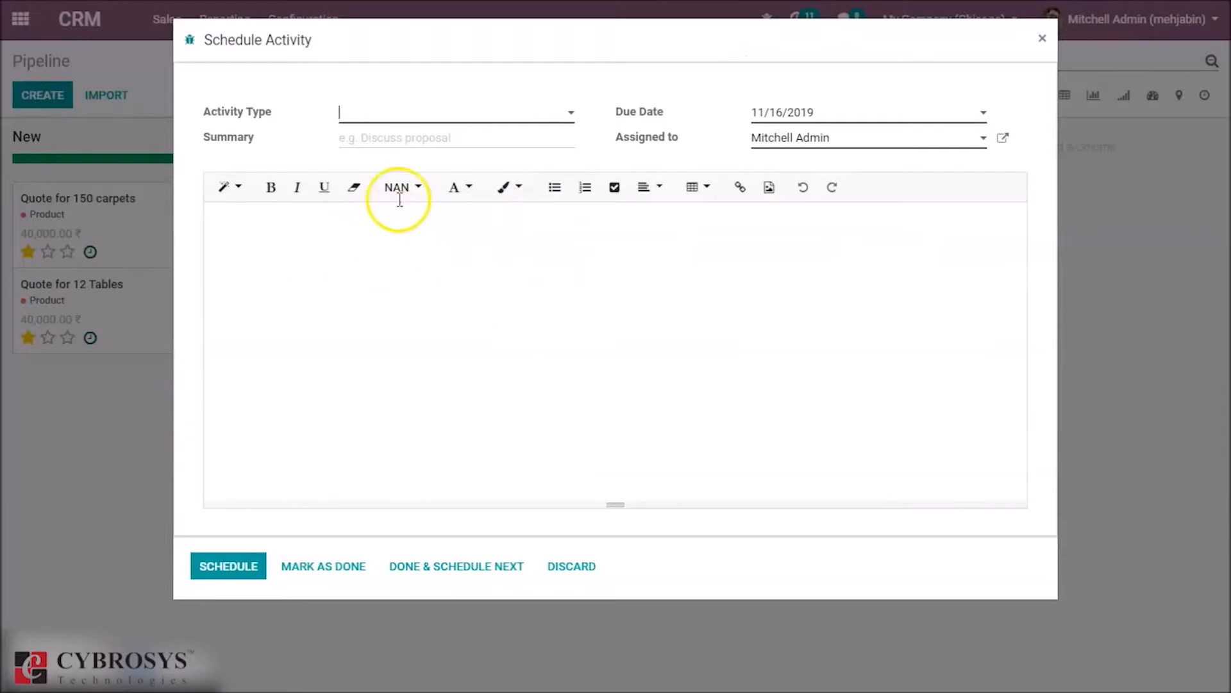
click(455, 111)
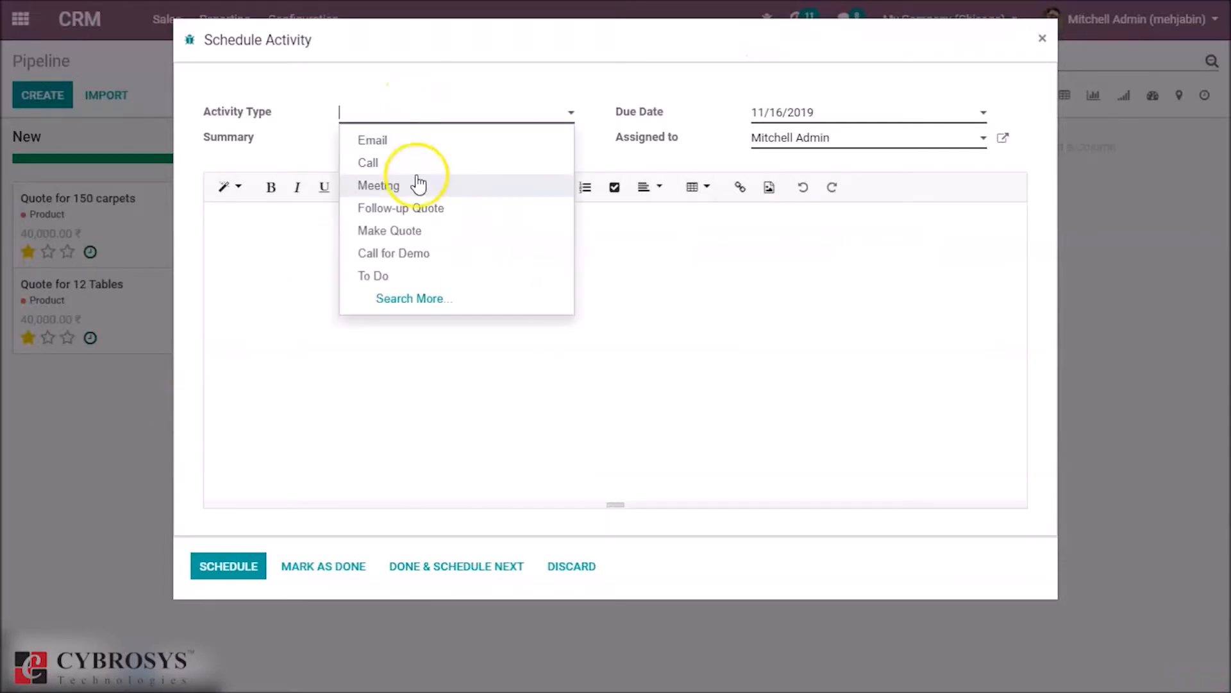
click(378, 185)
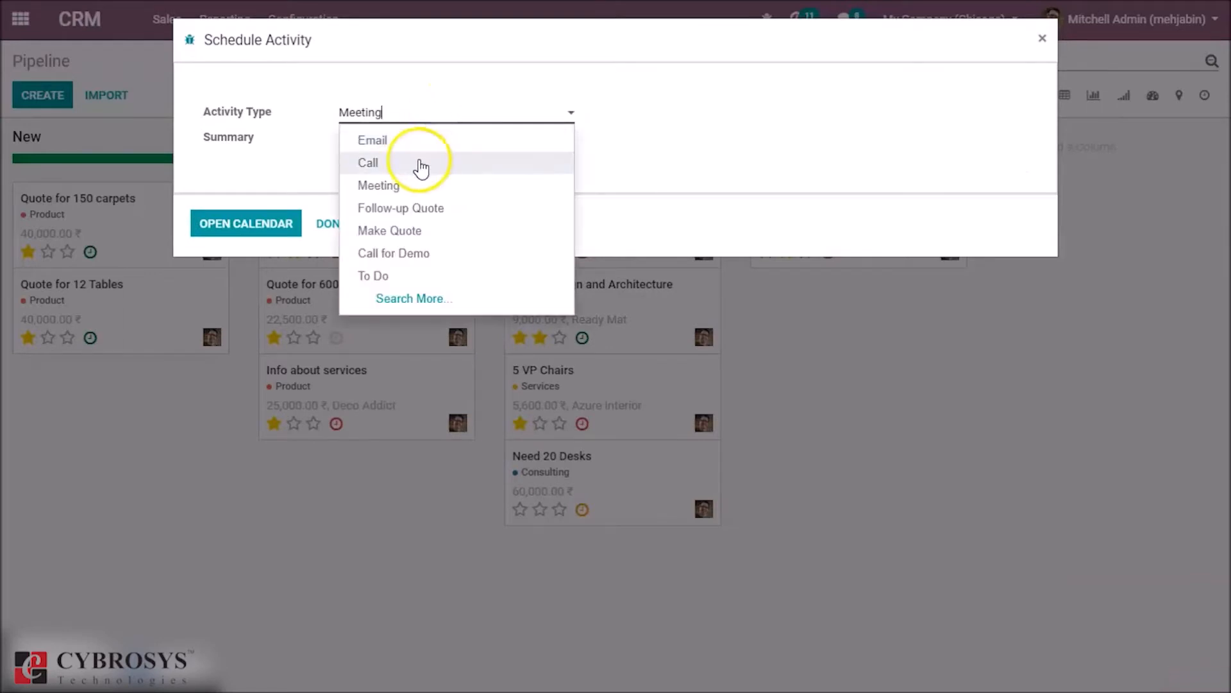
click(369, 163)
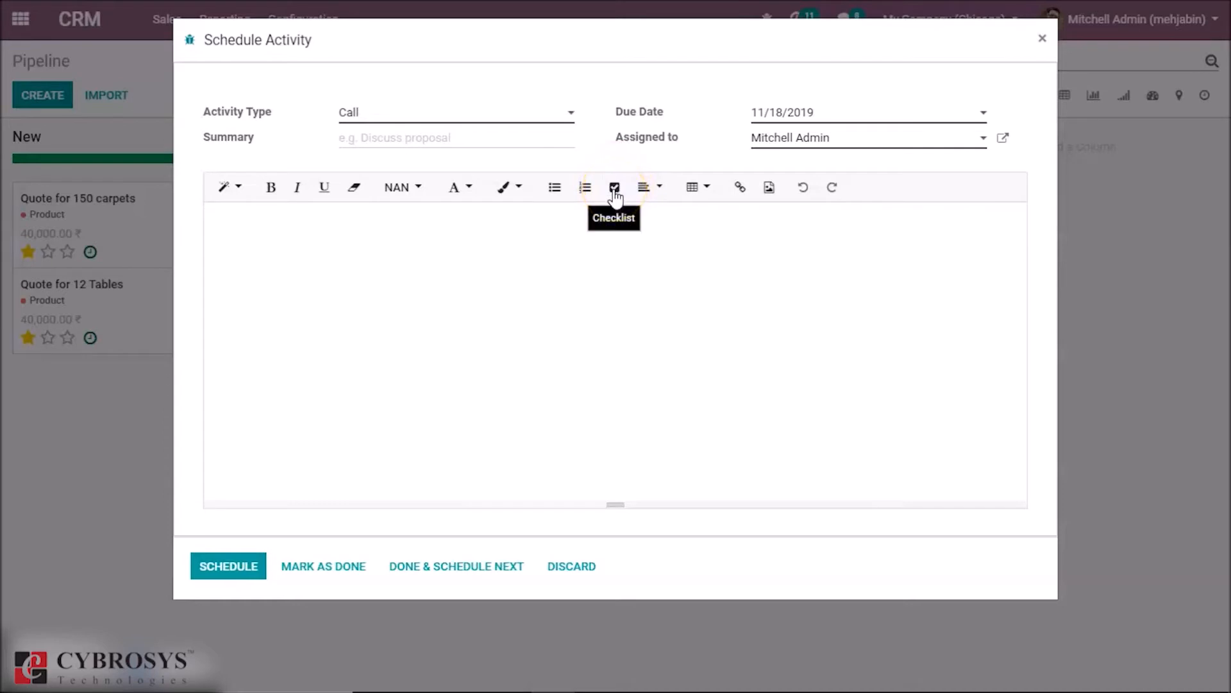
mouse_move(615, 196)
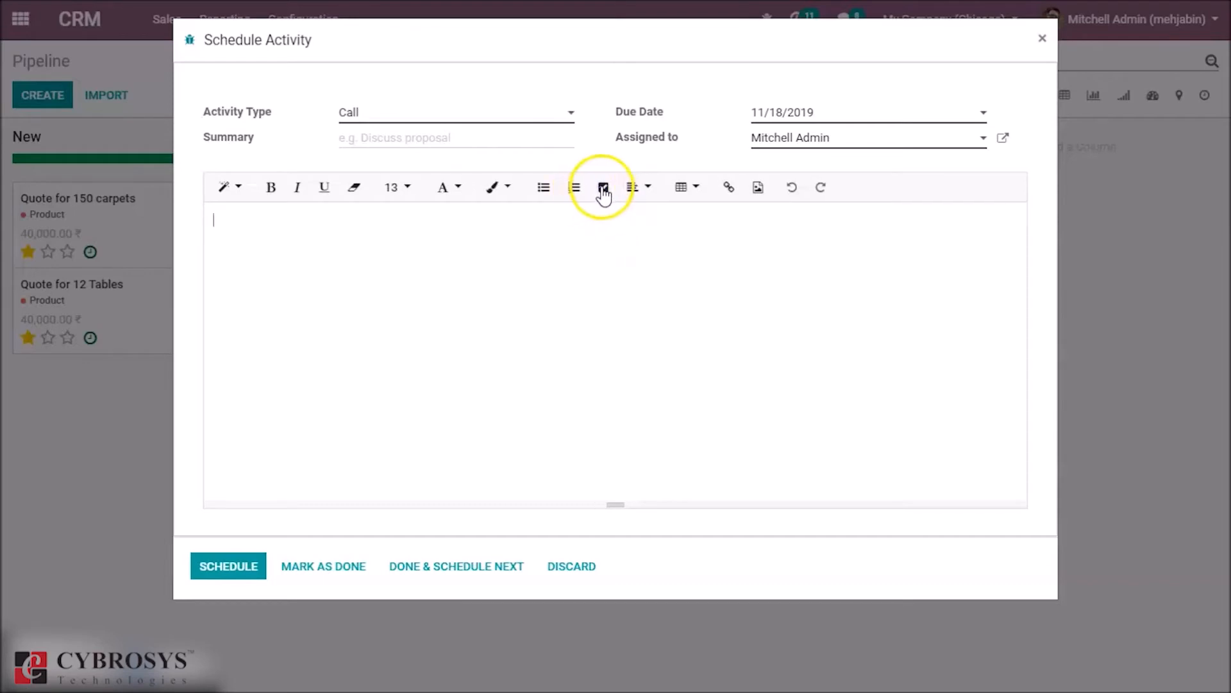
Step: Fill the activity note with a checklist of Demo, Analyse and Negotiation
click(603, 187)
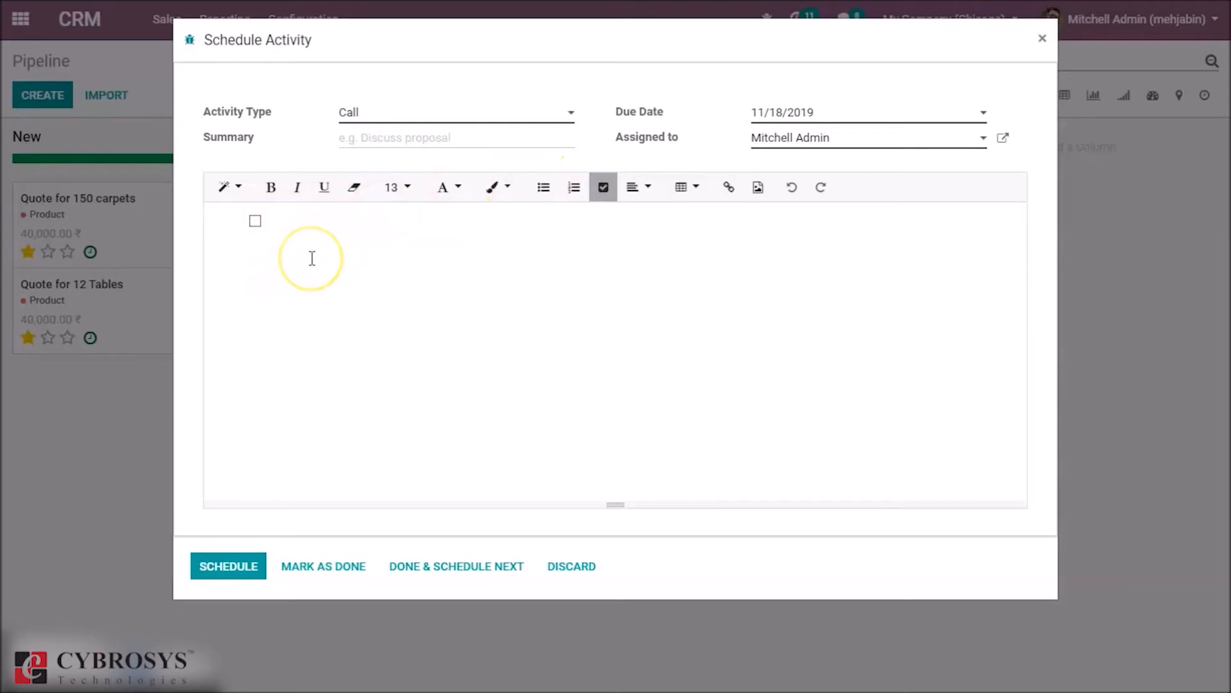
text(Demo)
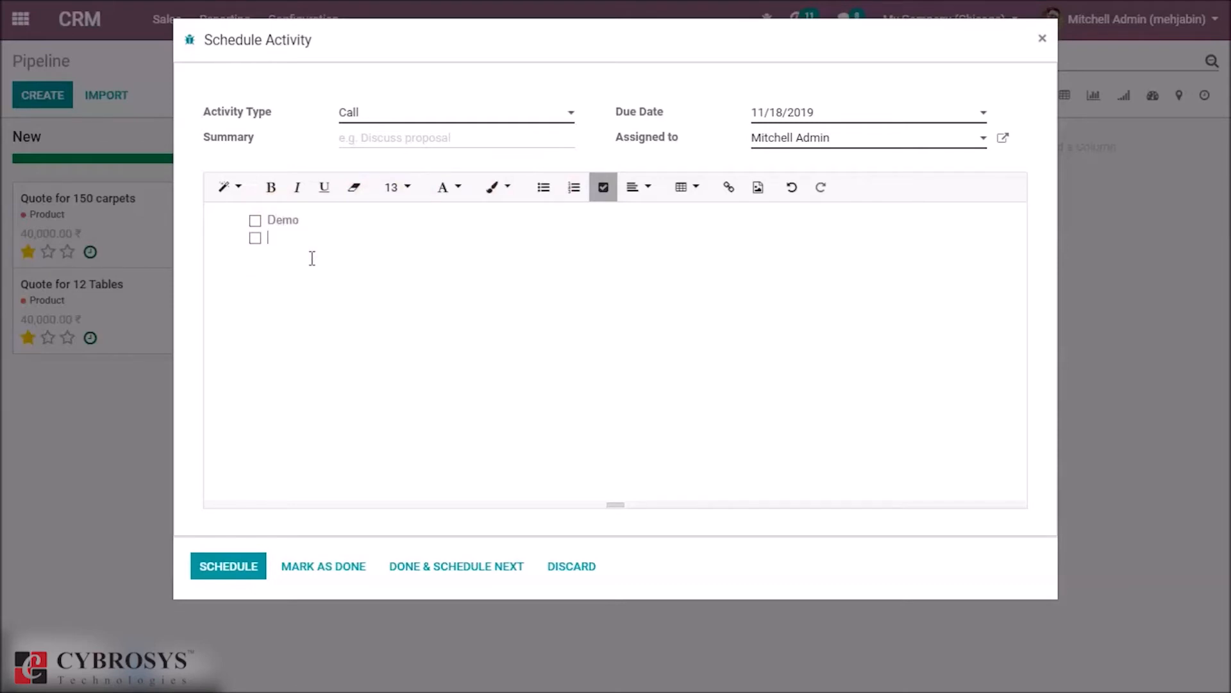
text(An)
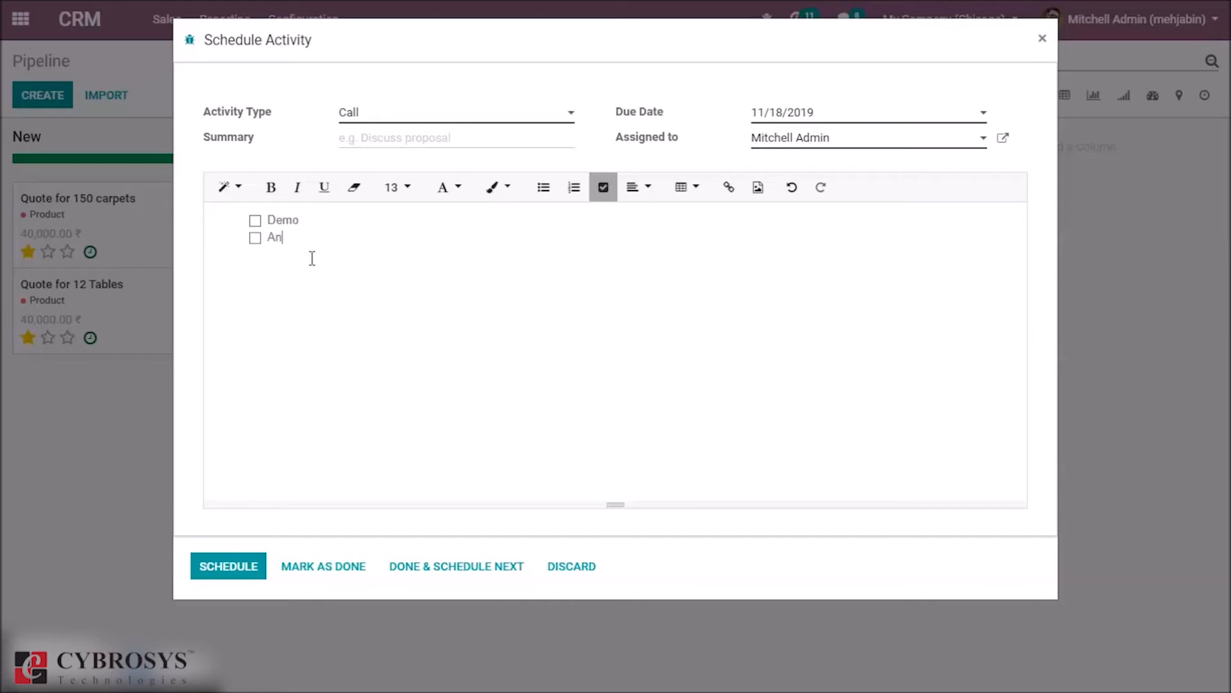
text(alys)
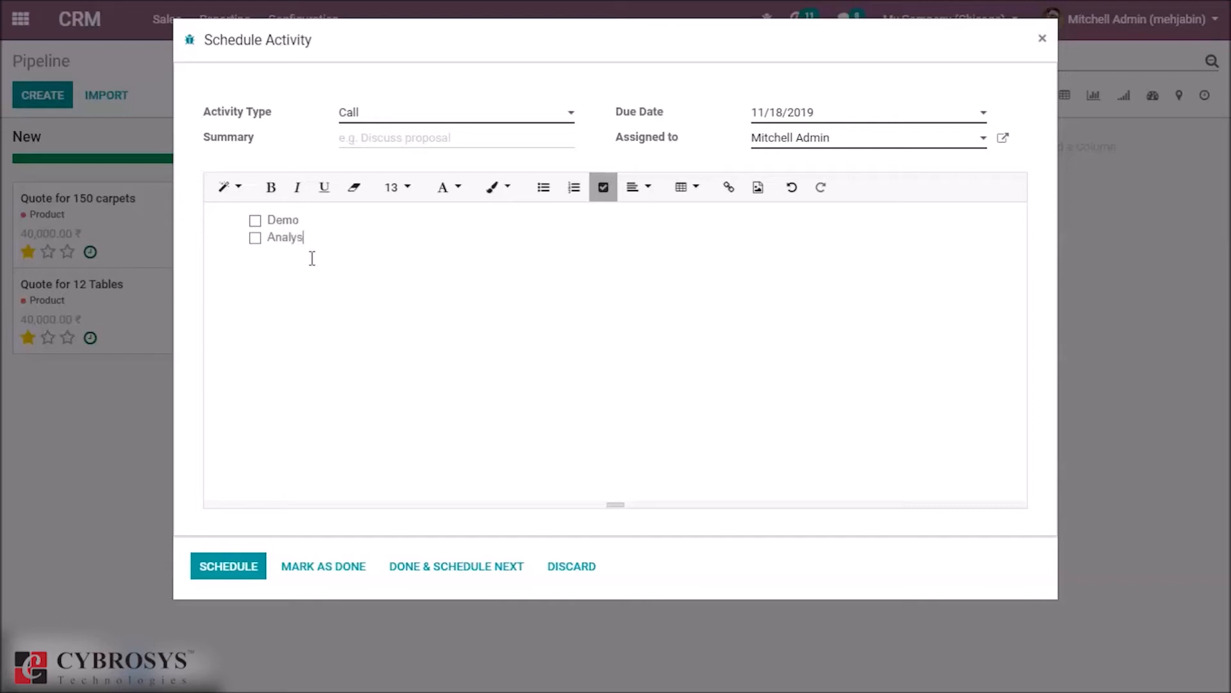
key(enter)
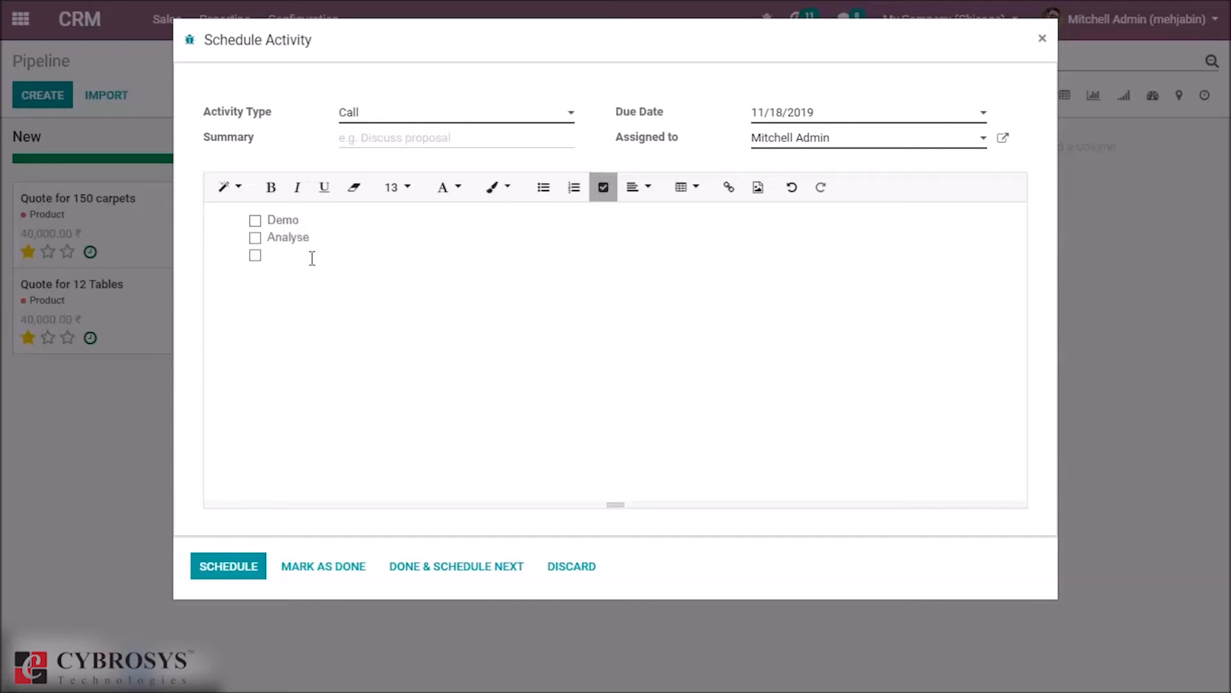
text(N)
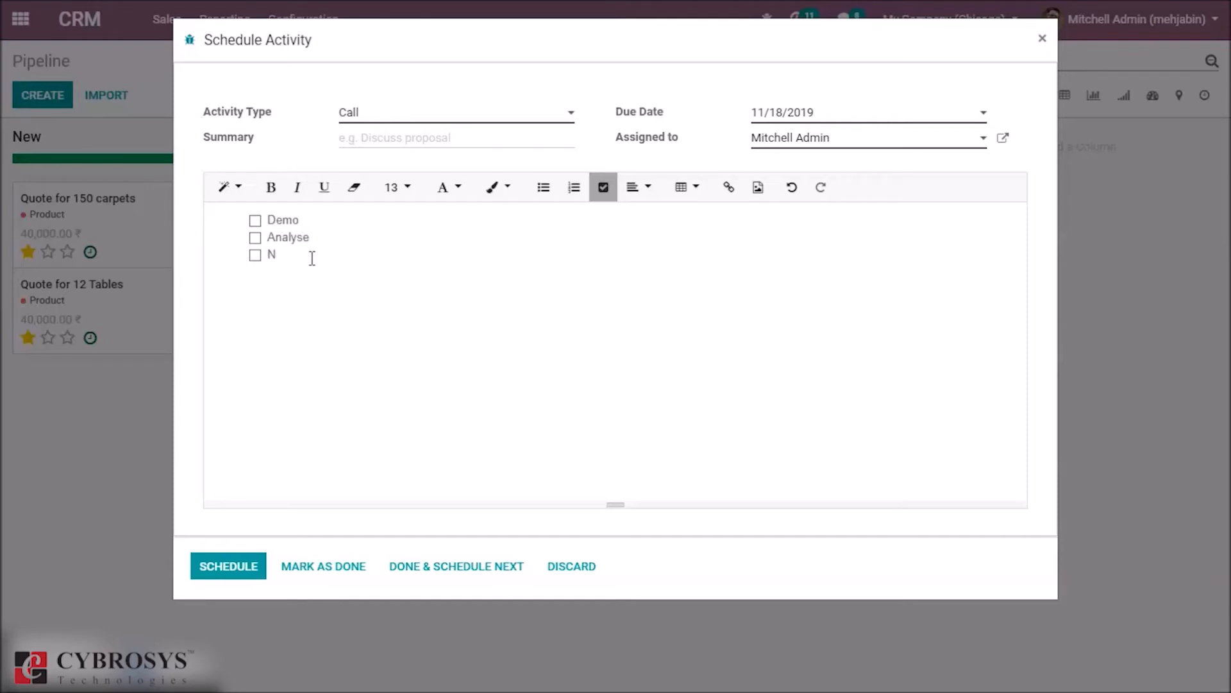
text(egotiat)
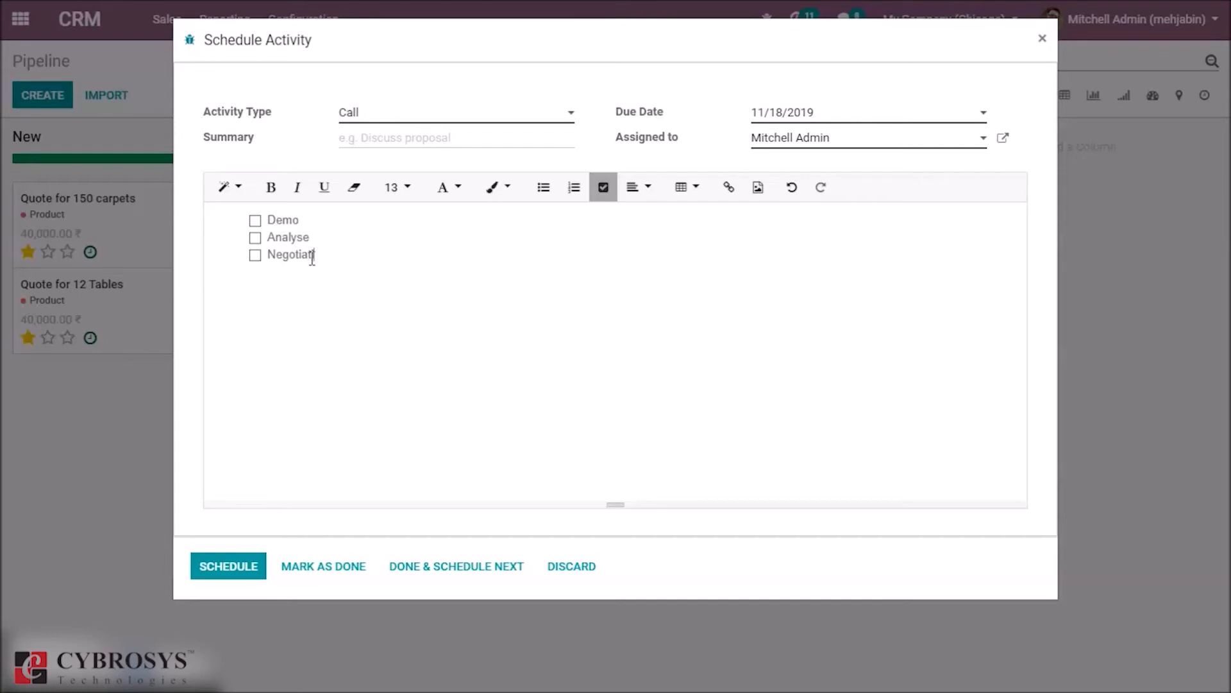
text(ion)
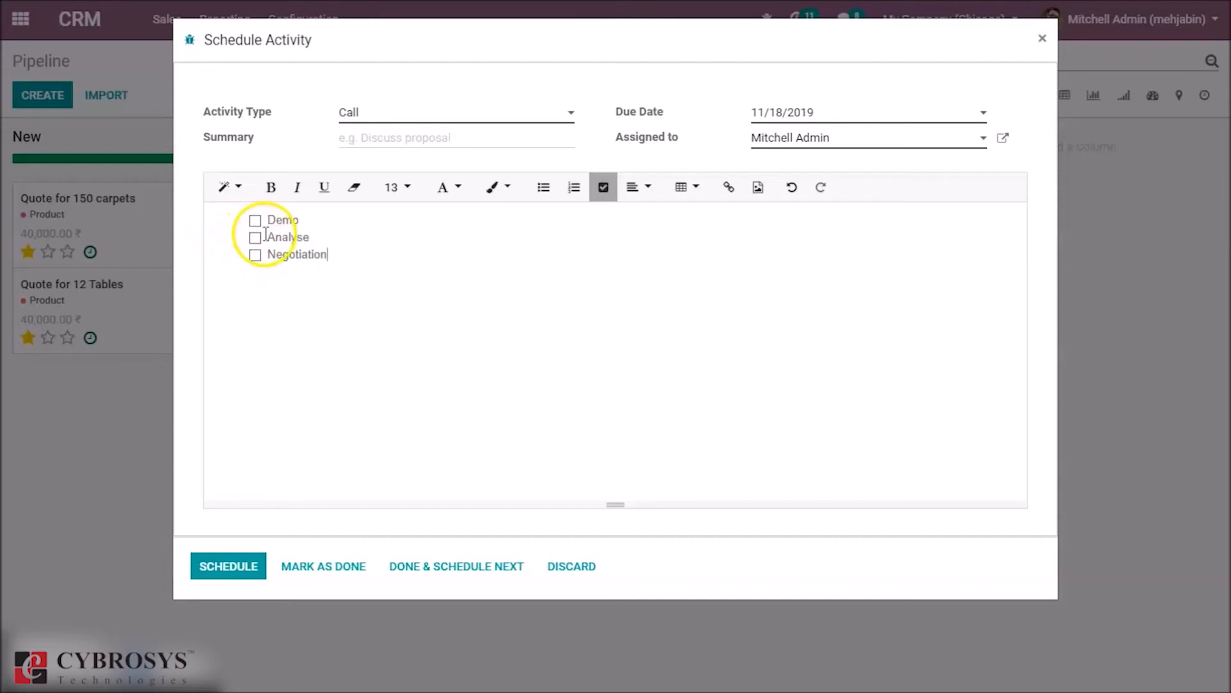
Step: Mark the Demo and Analyse checklist items as done, leaving Negotiation unchecked
click(255, 219)
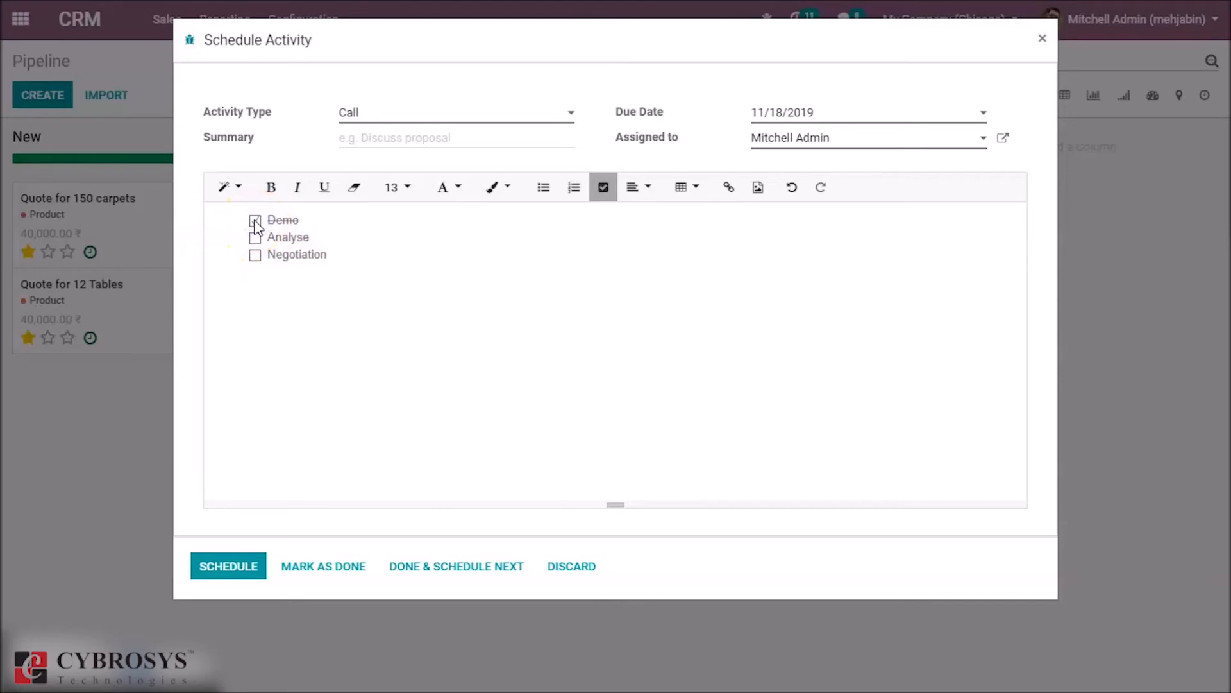
click(254, 220)
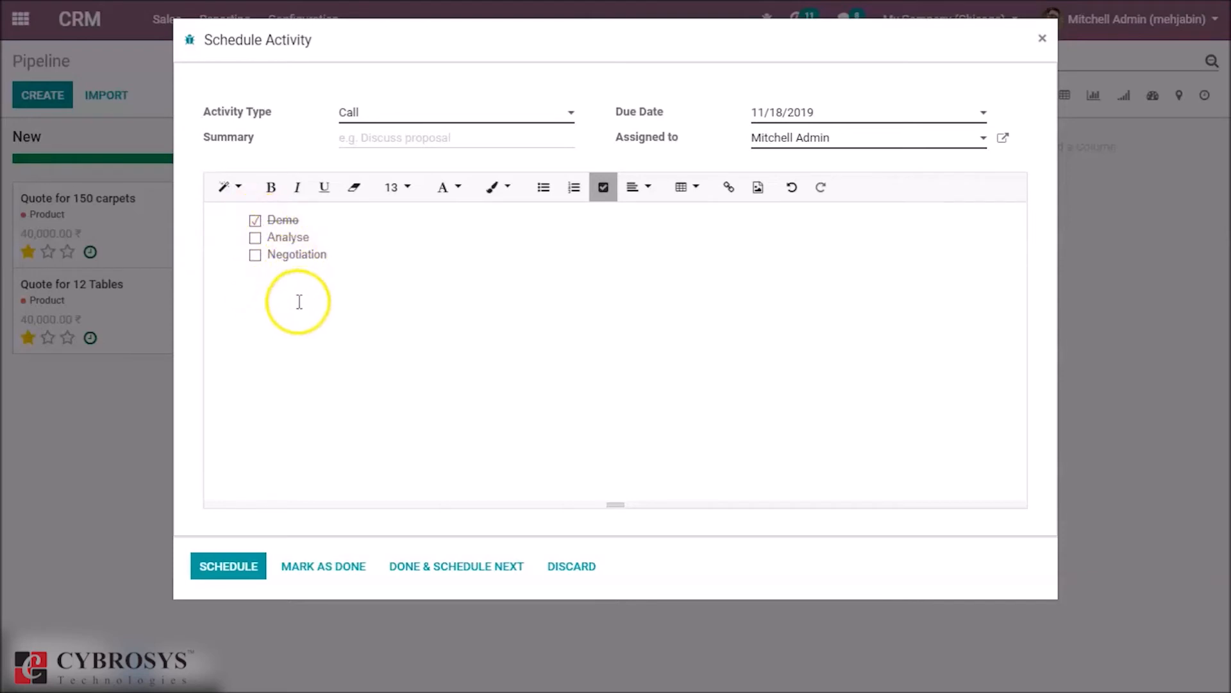
mouse_move(271, 323)
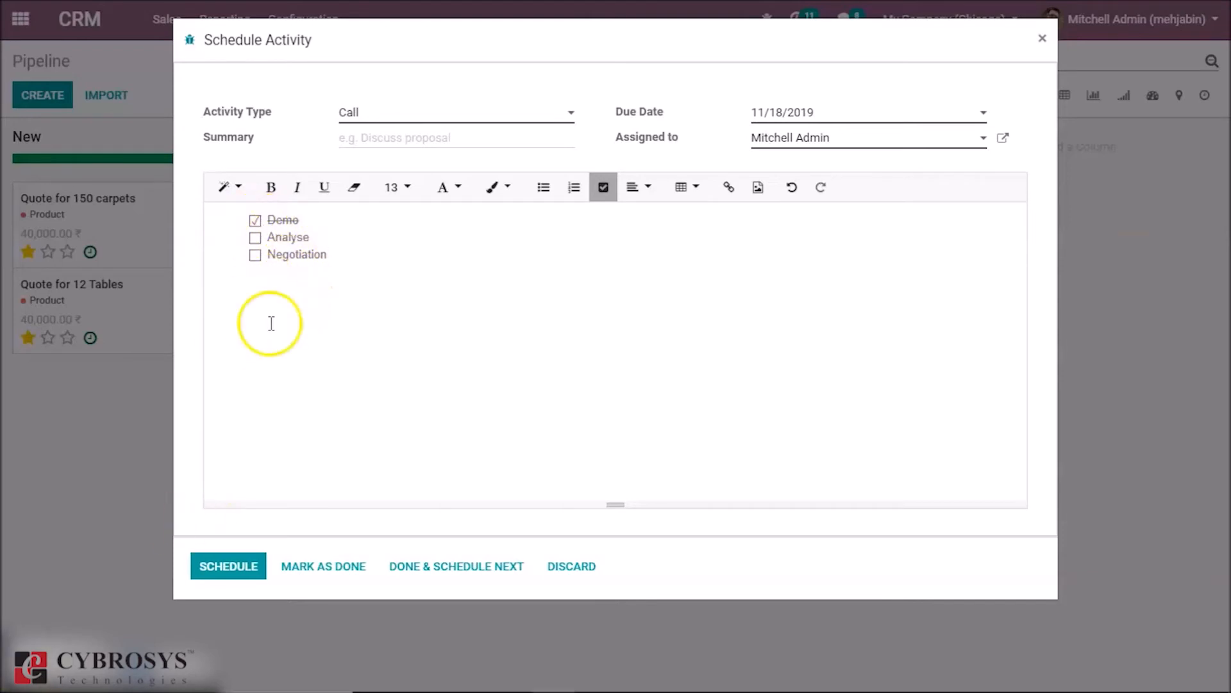
click(254, 238)
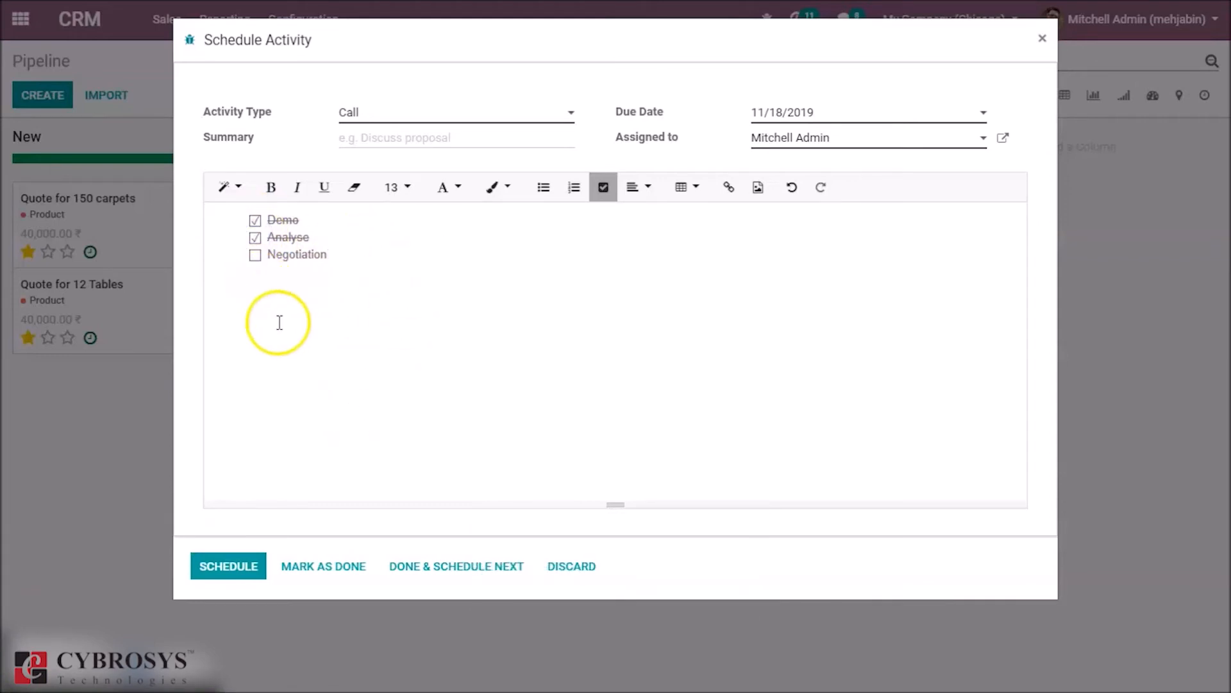
mouse_move(411, 267)
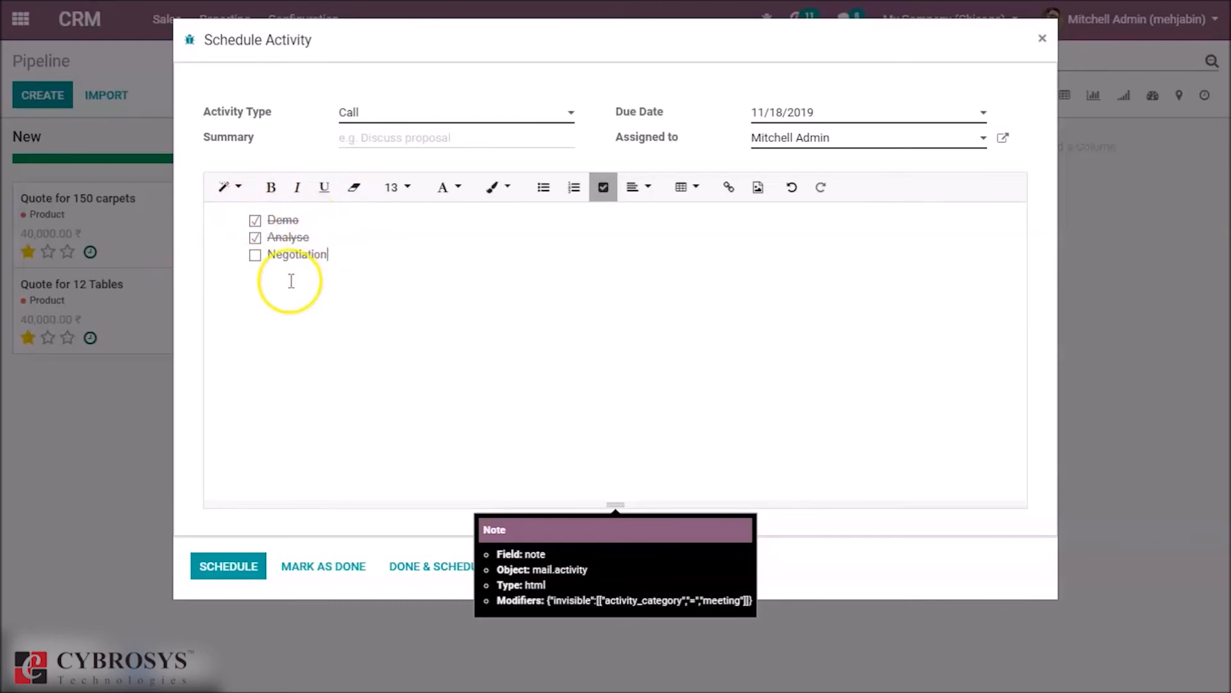
mouse_move(533, 292)
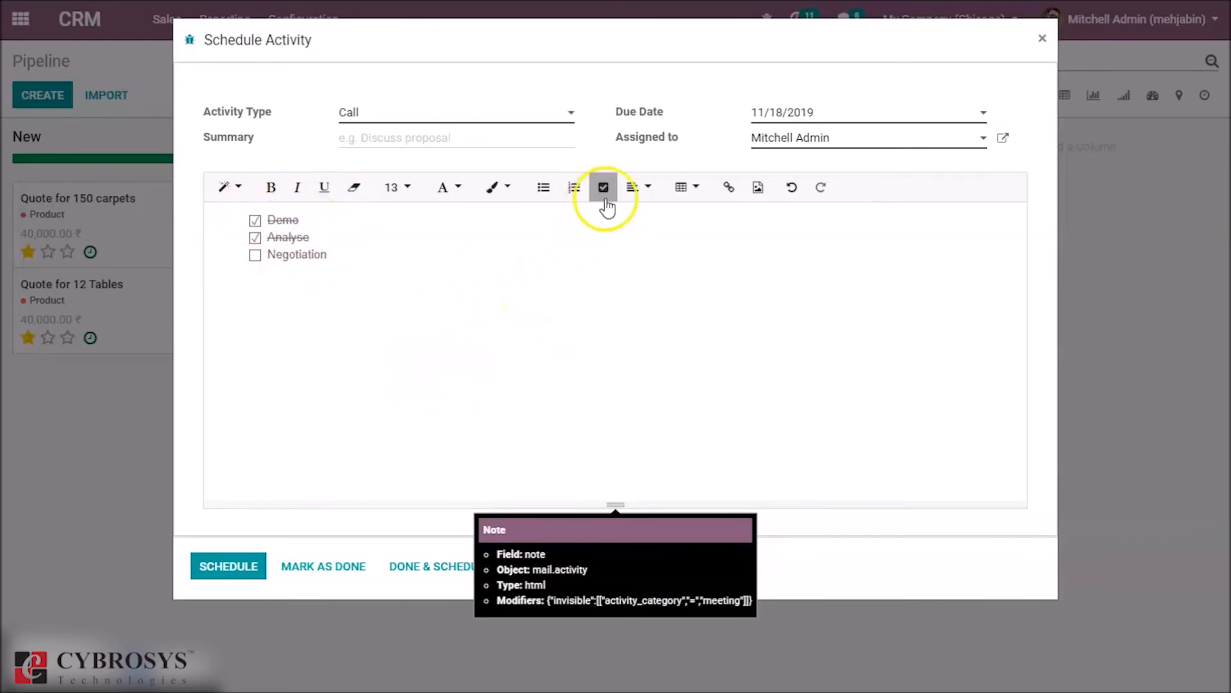
Step: Turn Demo and Analyse into plain lines, keep Negotiation as a checklist item, and schedule the call
click(603, 188)
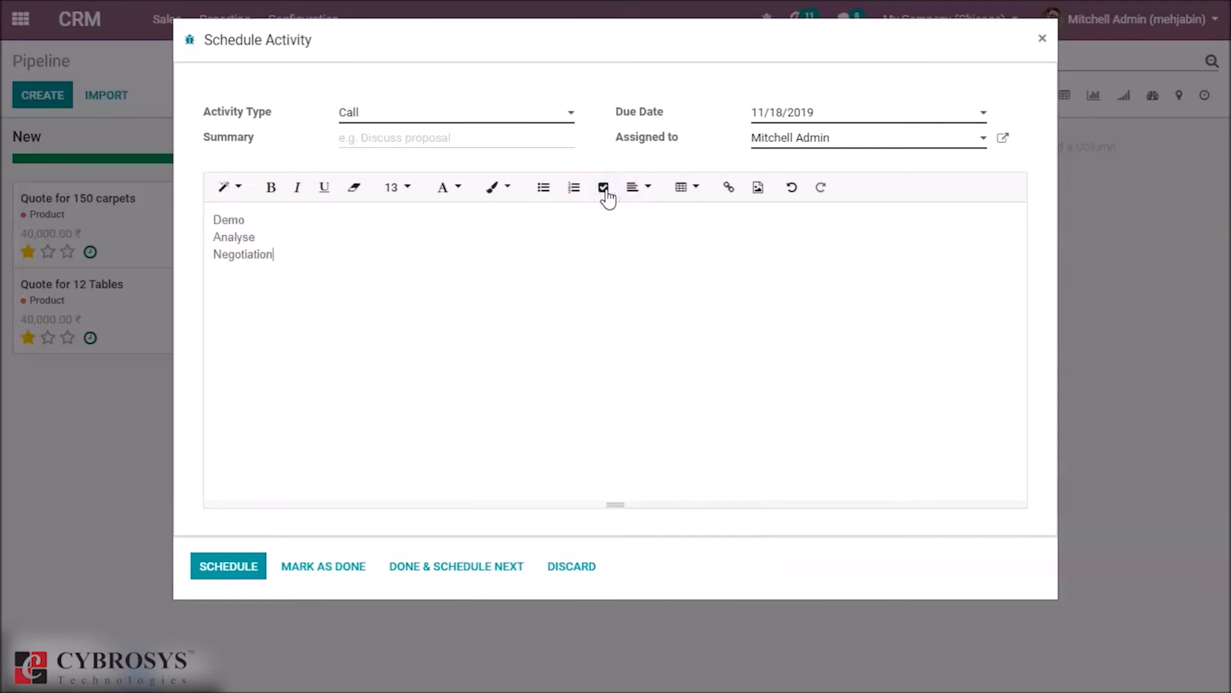
click(603, 187)
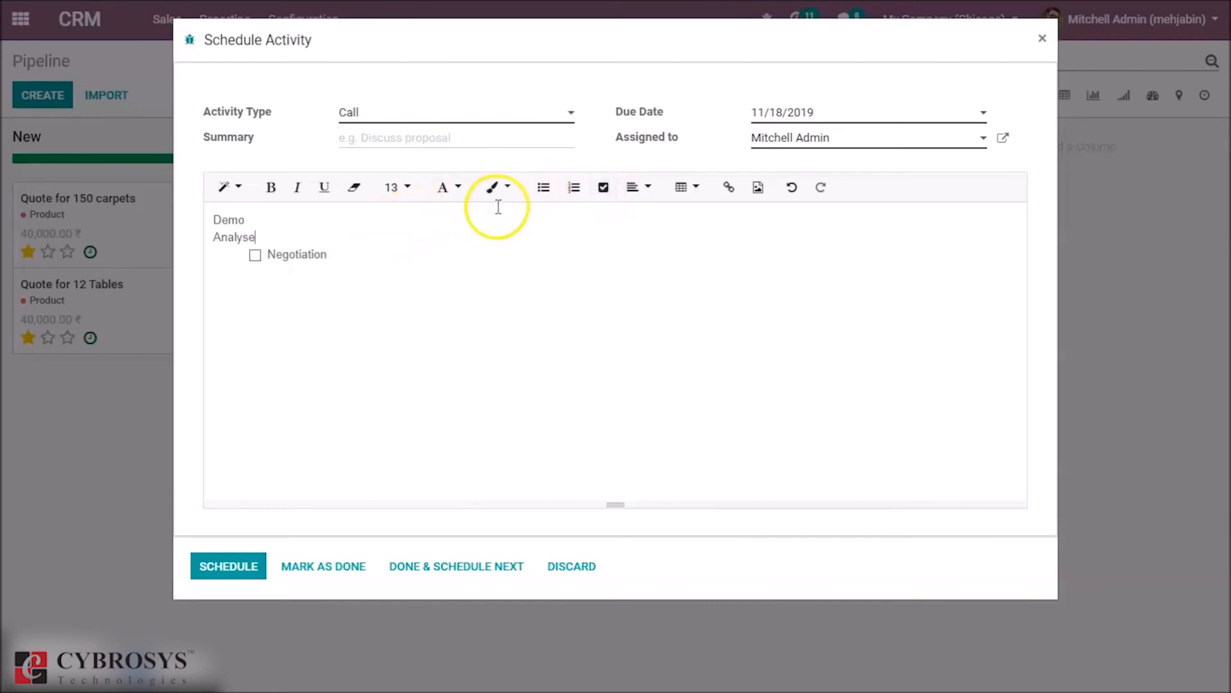
click(603, 188)
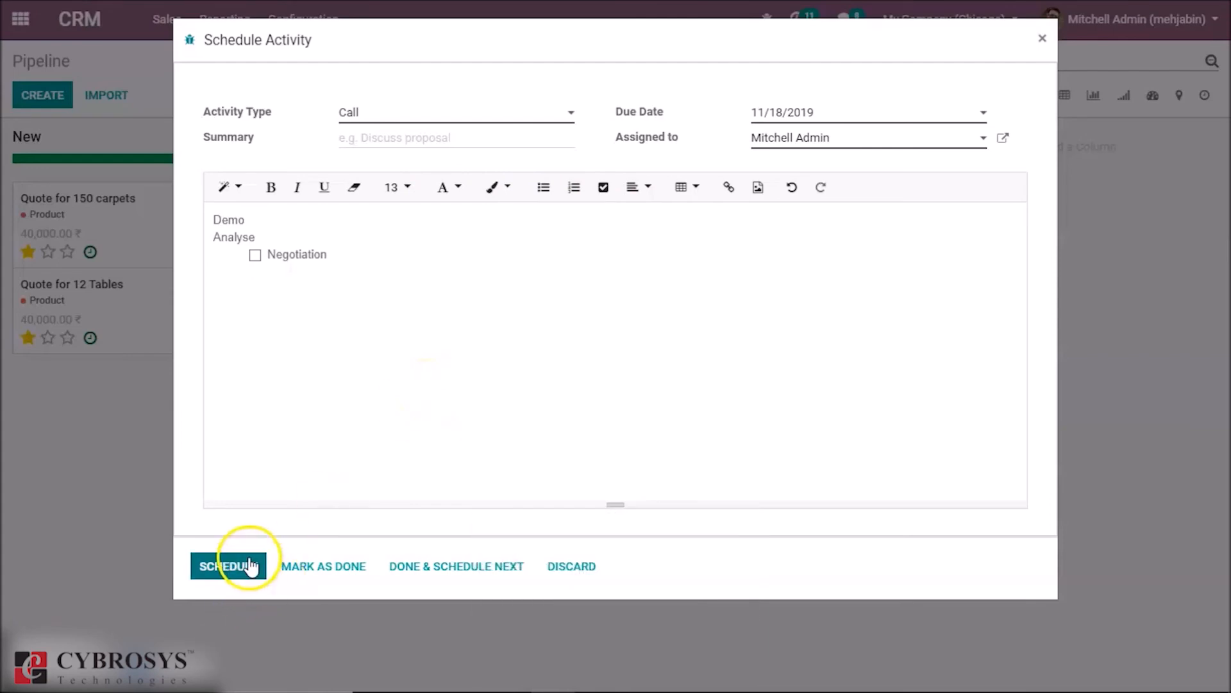
click(228, 566)
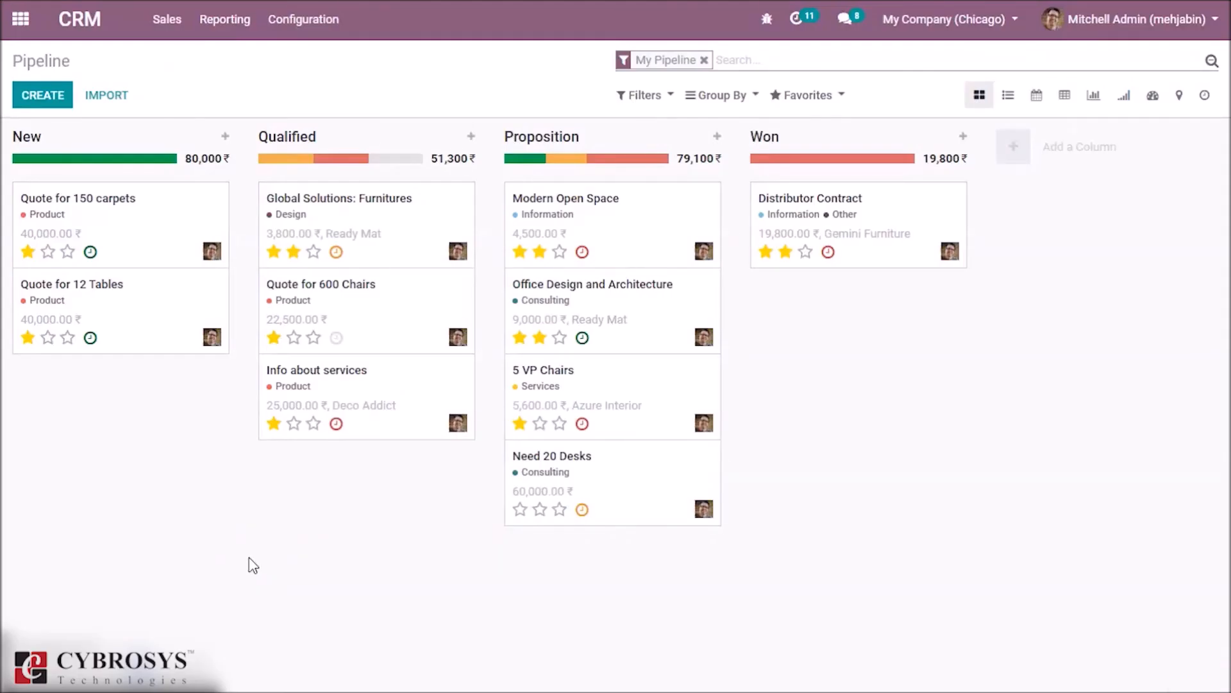